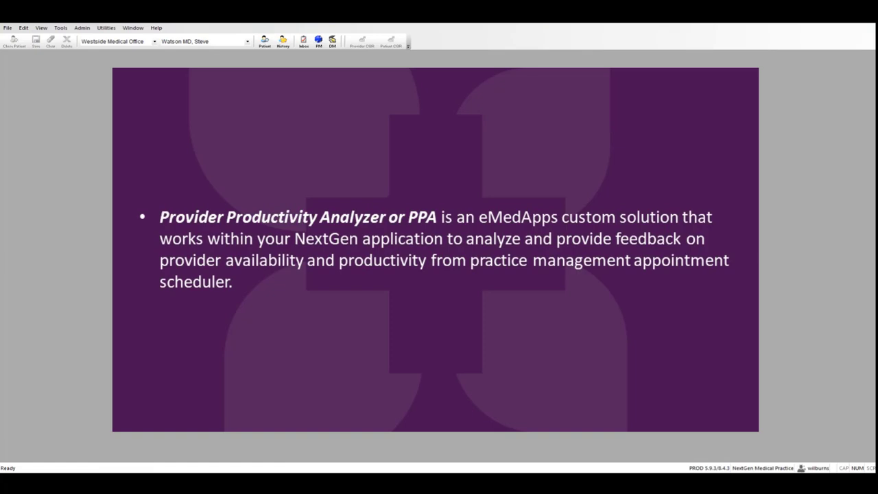
Advance past the introductory slide to the Westside Medical Office workspace
key("Right")
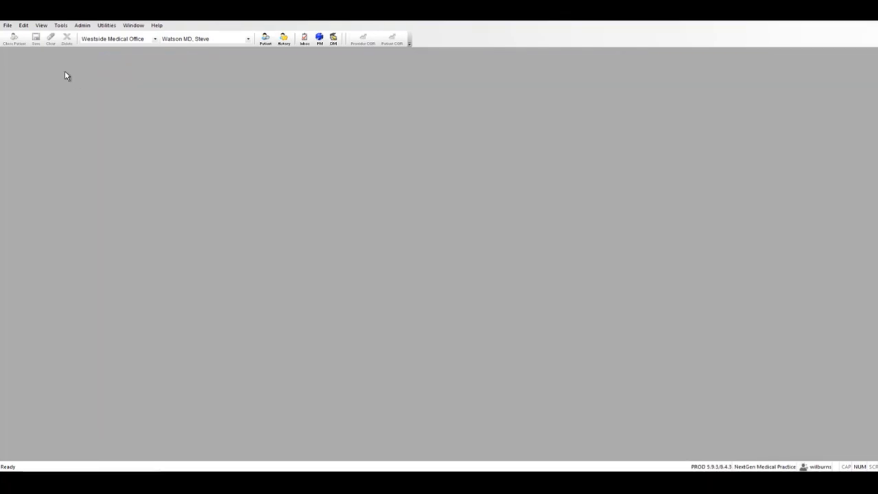
Reach the Crystal Reports Report Dialog via File > Reports
left_click(9, 25)
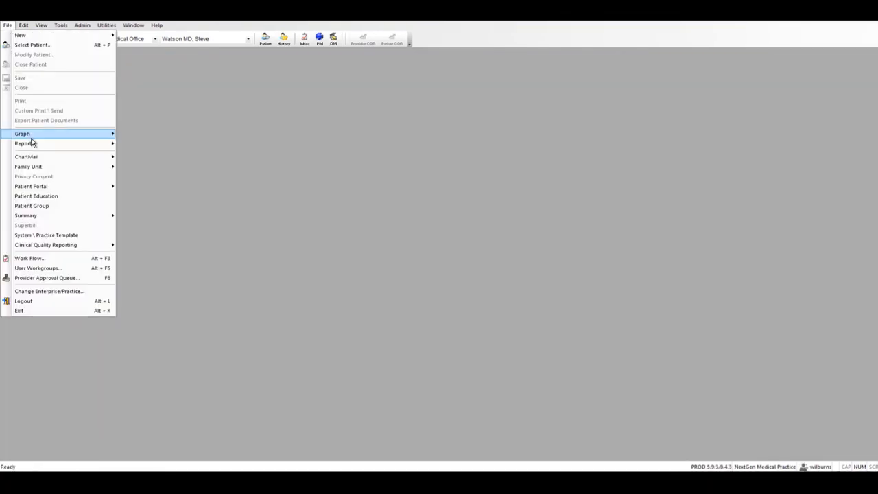
left_click(23, 144)
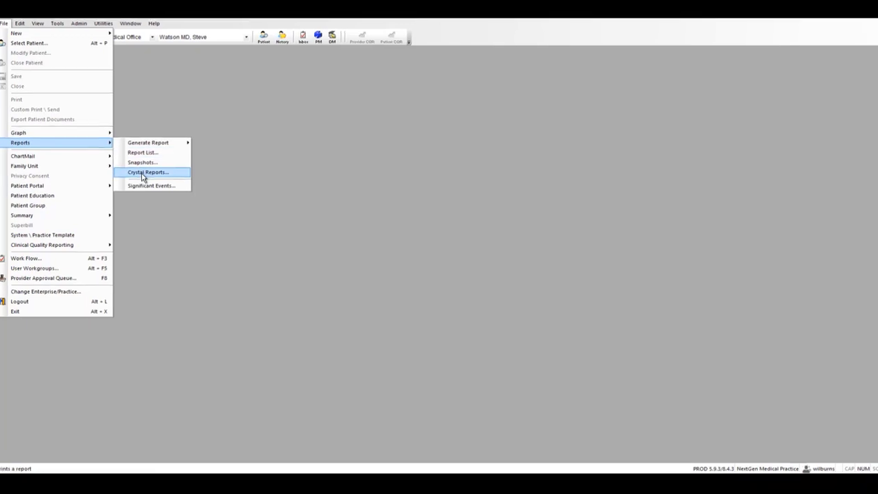
left_click(148, 173)
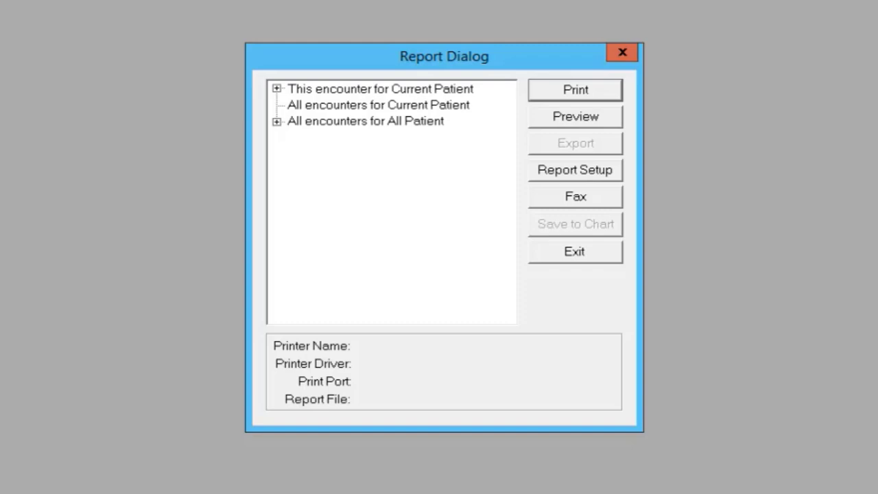
Preview the Provider Productivity Analyzer report under all encounters for all patients
left_click(276, 121)
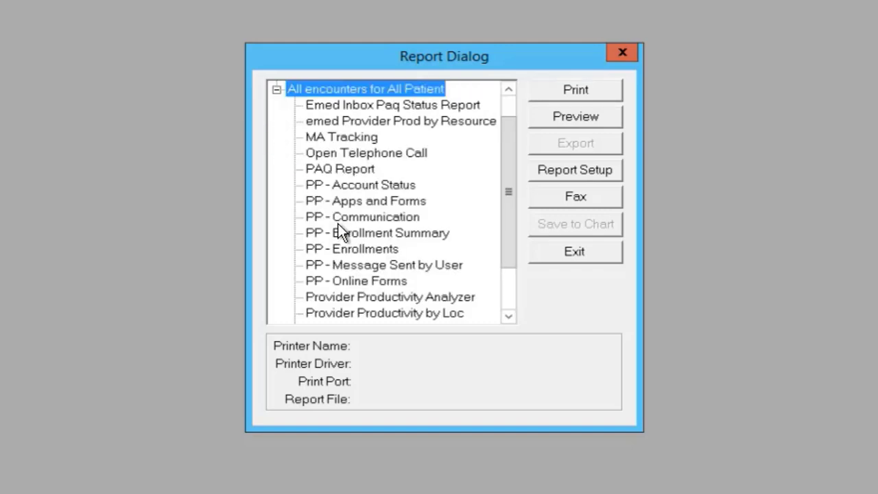
scroll("down", 3)
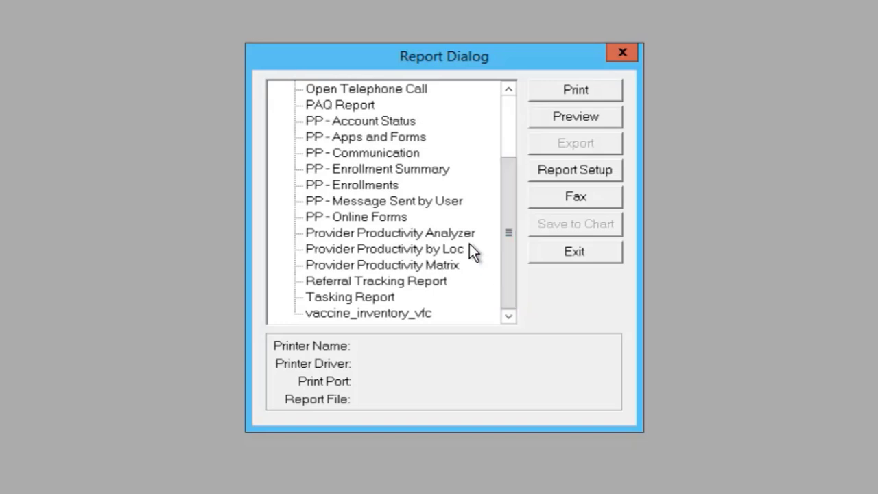
left_click(389, 233)
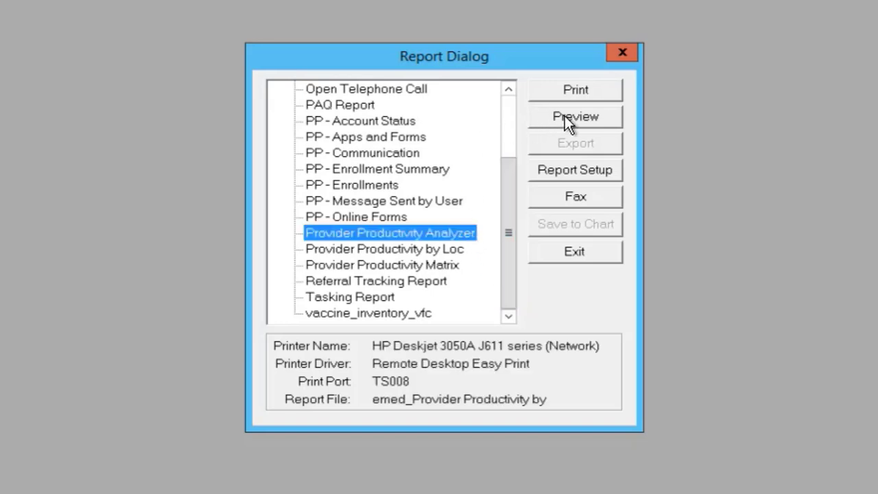
left_click(574, 115)
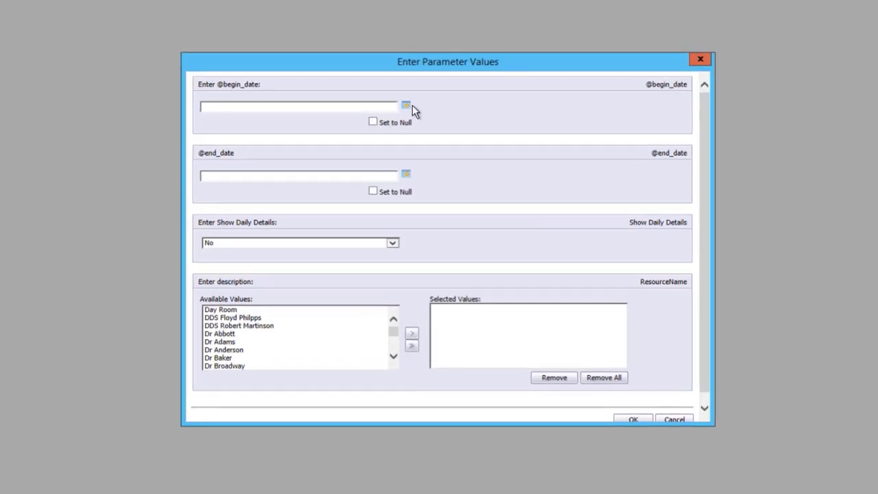
Set begin date 10/1/2019 and end date 10/31/2019
left_click(405, 107)
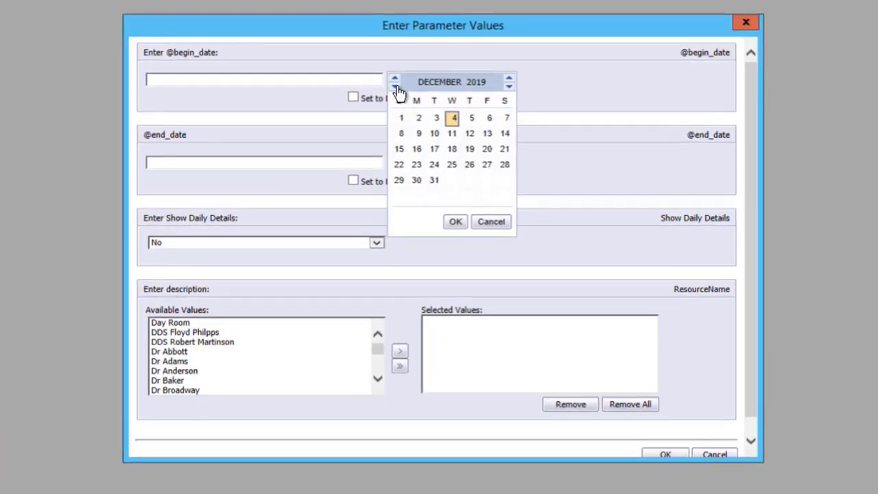
left_click(395, 78)
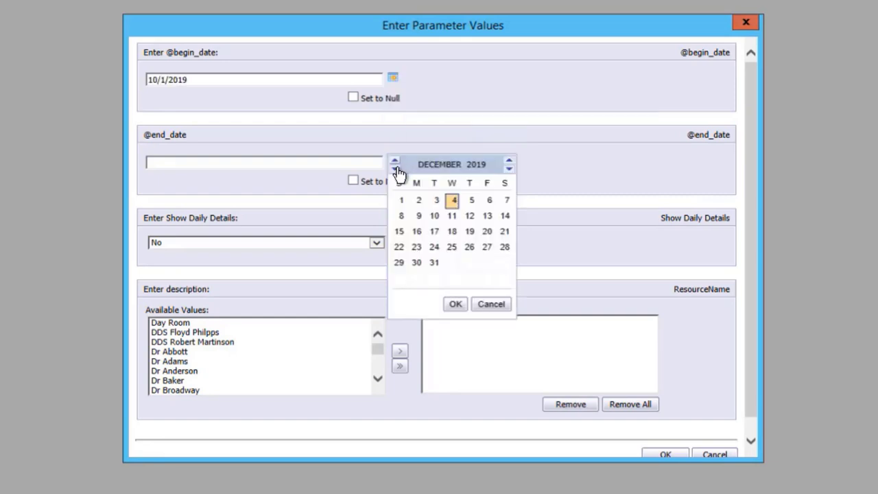
left_click(395, 164)
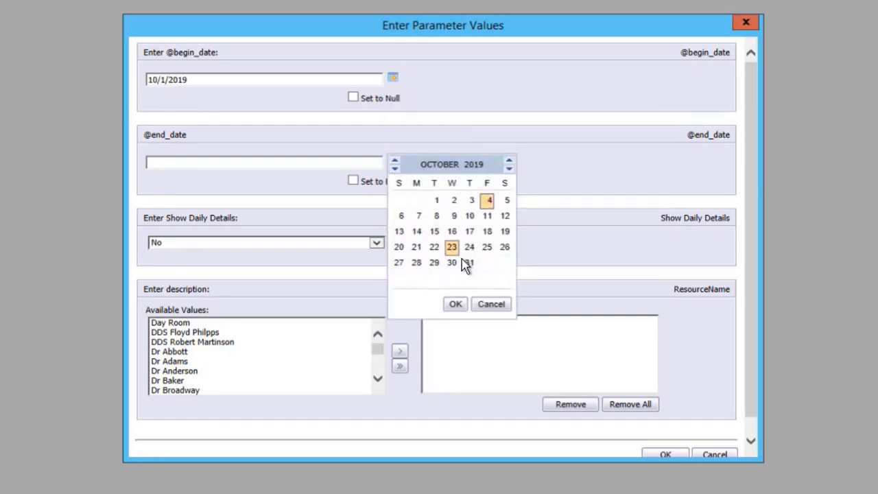
left_click(469, 262)
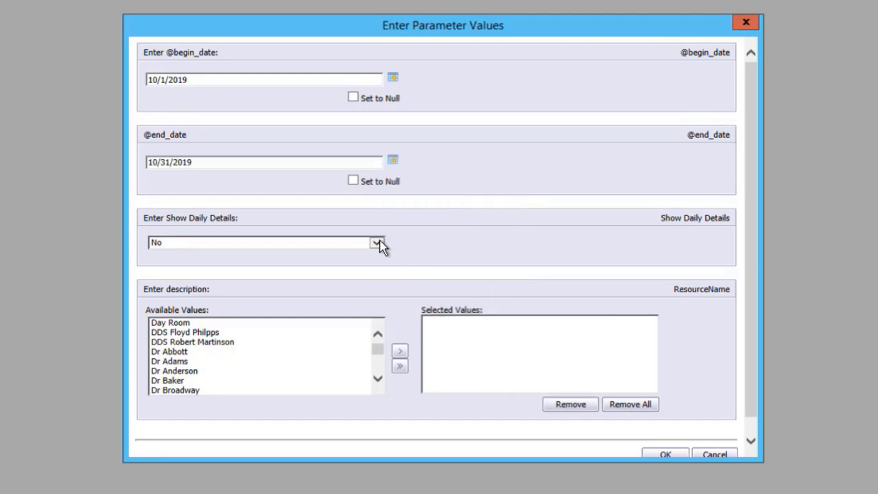
Enable daily details, add all providers, and run the report
left_click(376, 242)
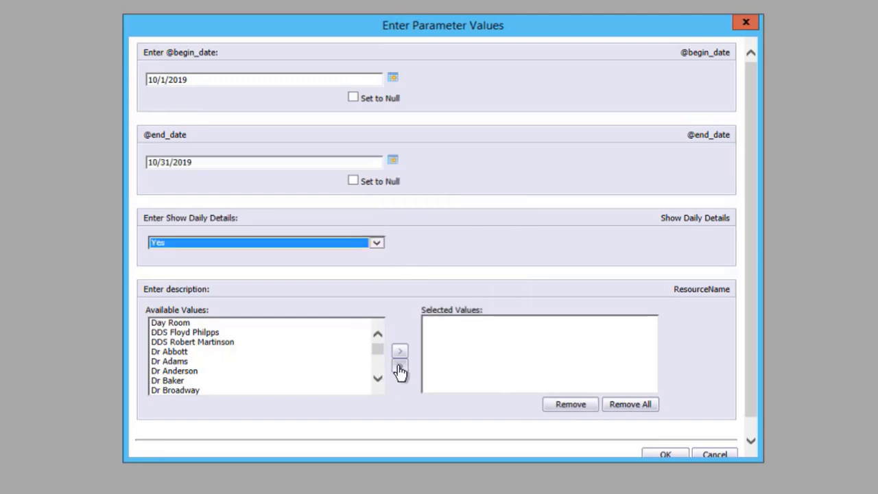
left_click(401, 365)
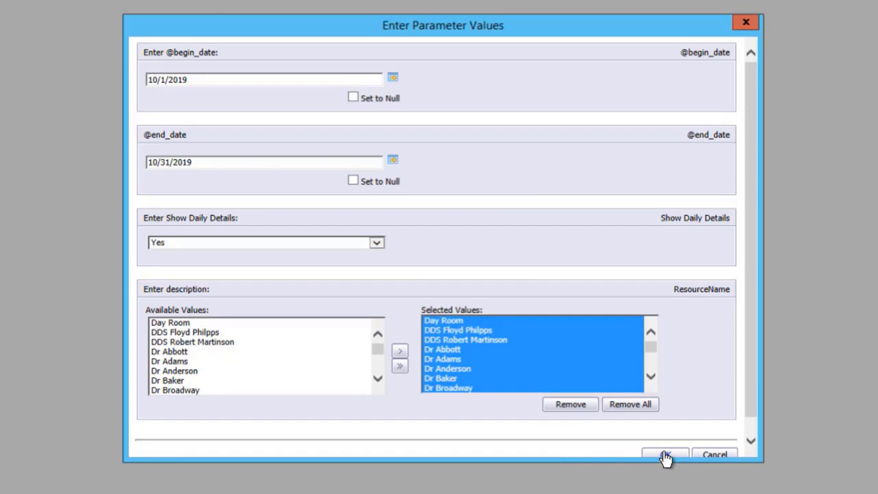
left_click(664, 454)
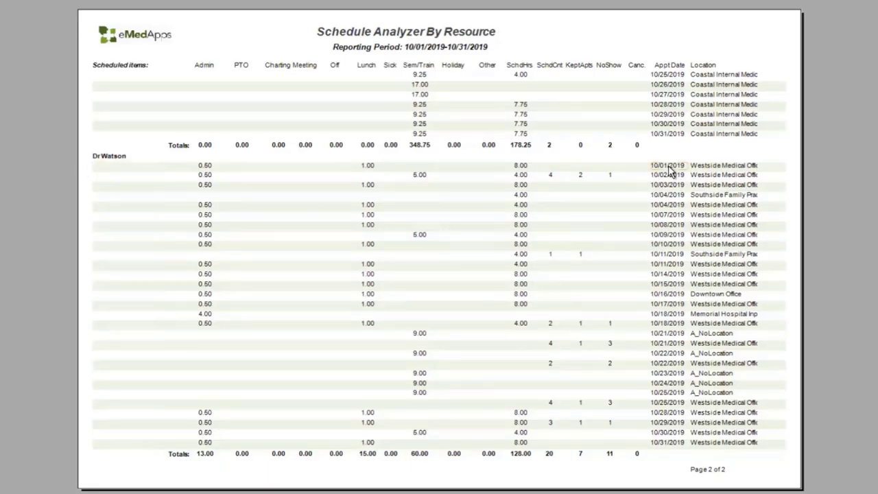
mouse_move(679, 391)
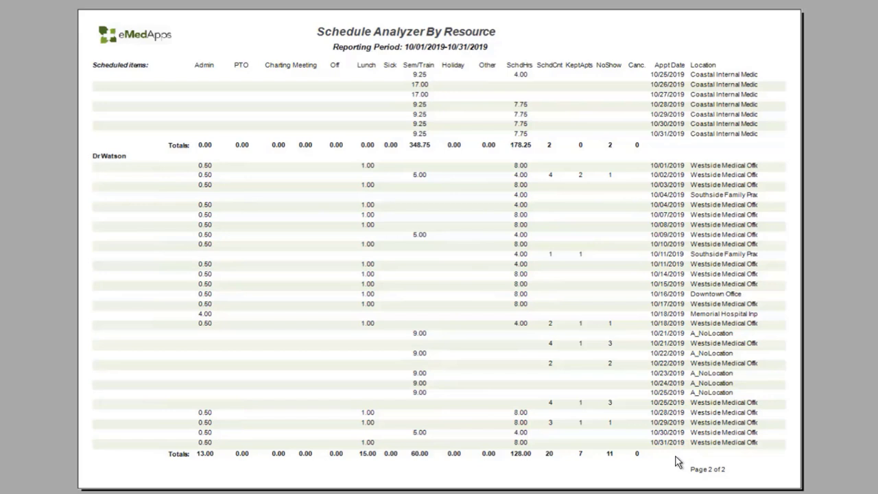
mouse_move(674, 365)
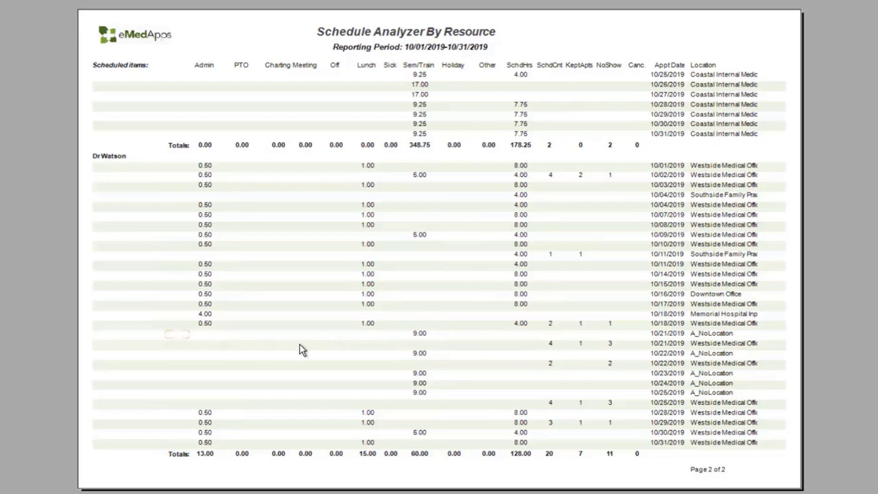
mouse_move(469, 340)
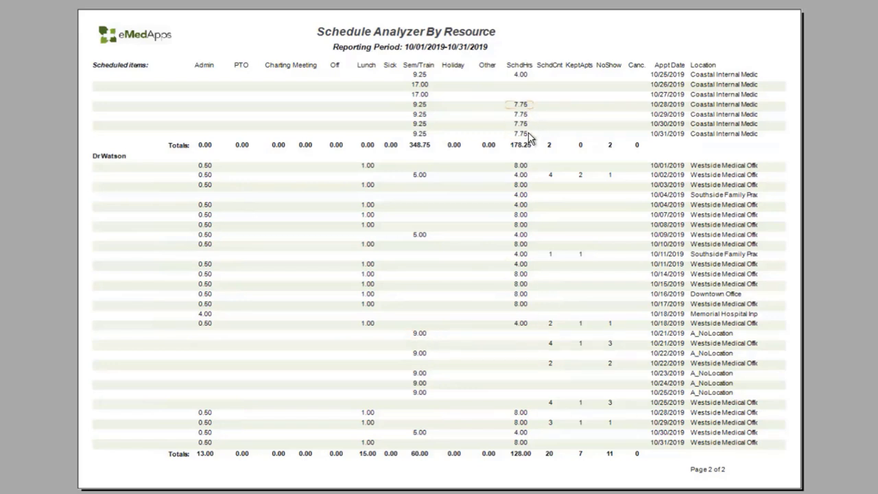
mouse_move(542, 419)
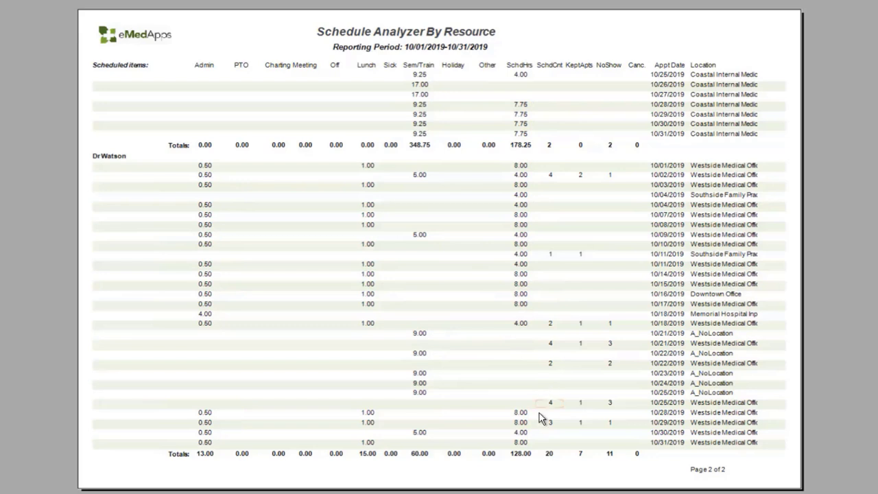
mouse_move(679, 428)
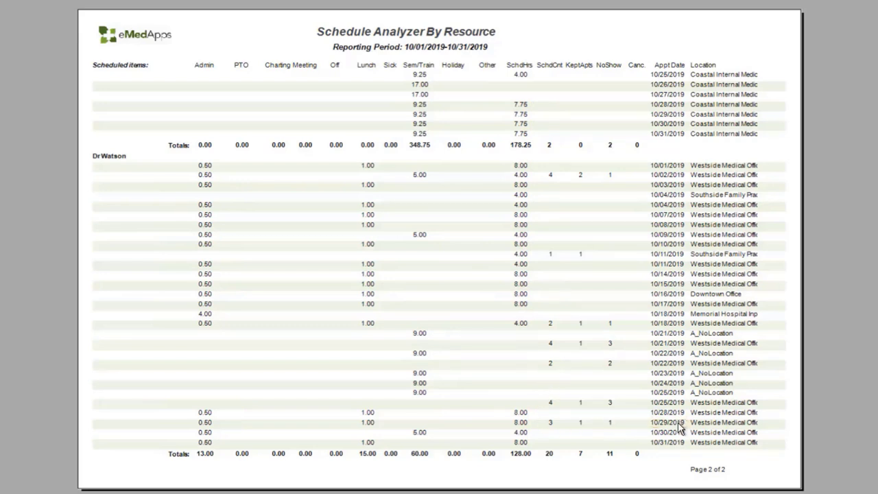
mouse_move(528, 428)
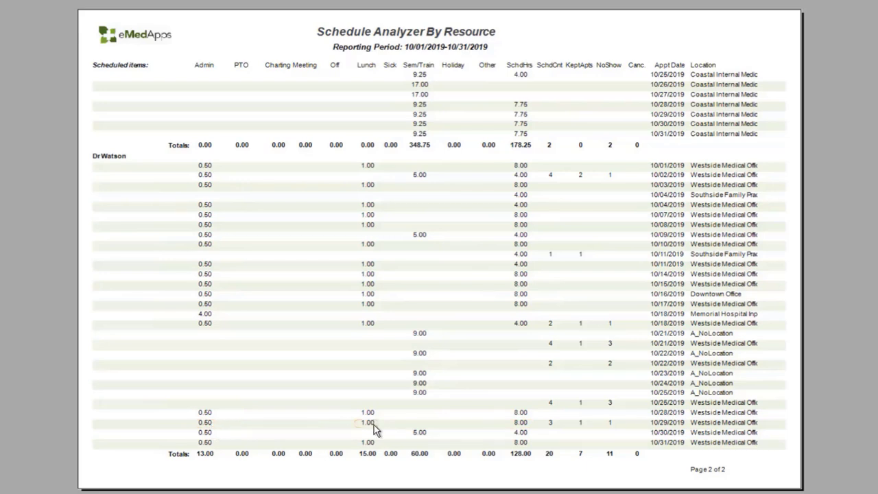
mouse_move(538, 157)
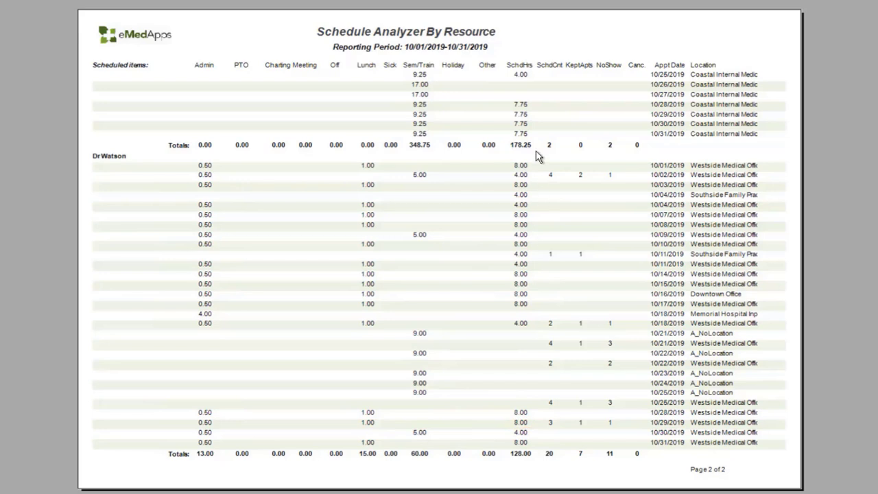
mouse_move(529, 418)
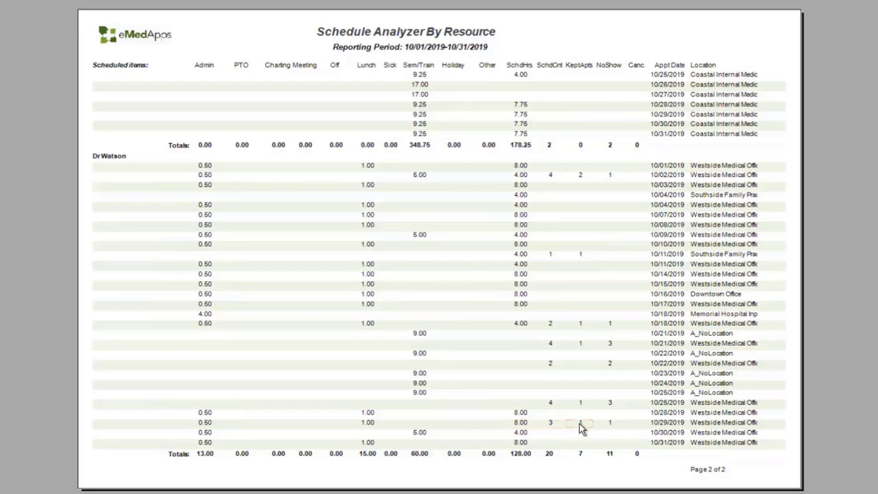
mouse_move(612, 432)
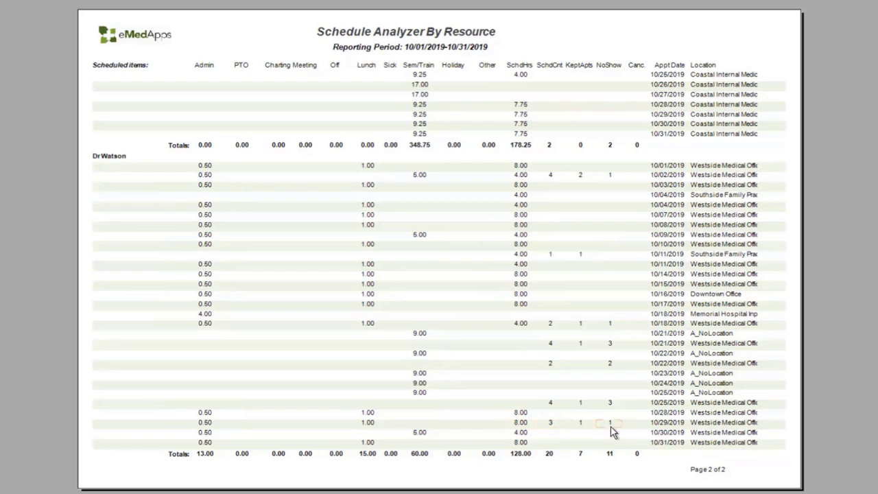
mouse_move(587, 433)
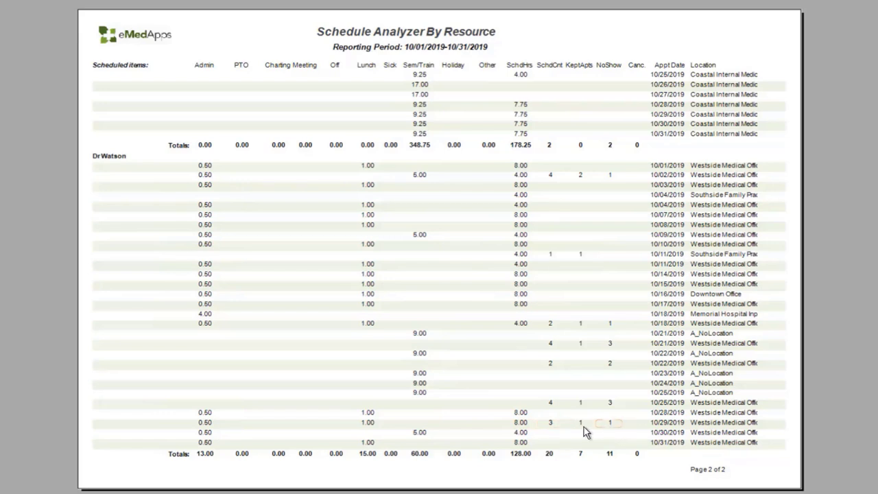
mouse_move(524, 430)
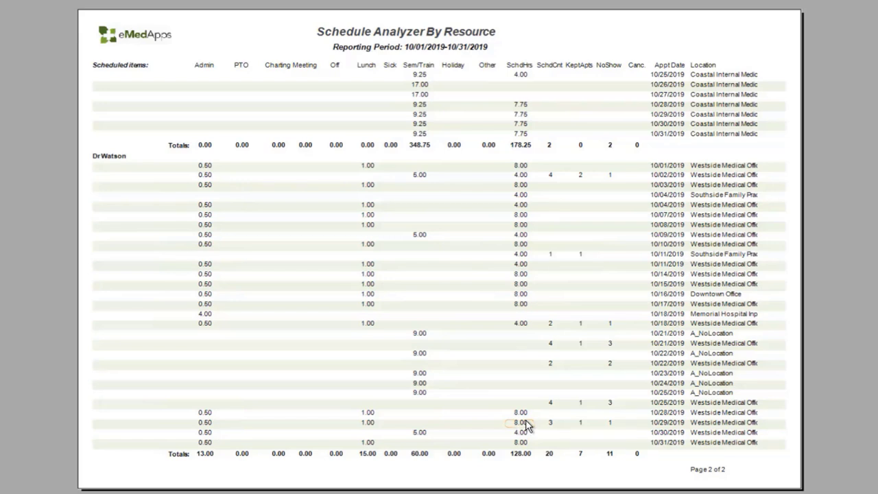
mouse_move(583, 426)
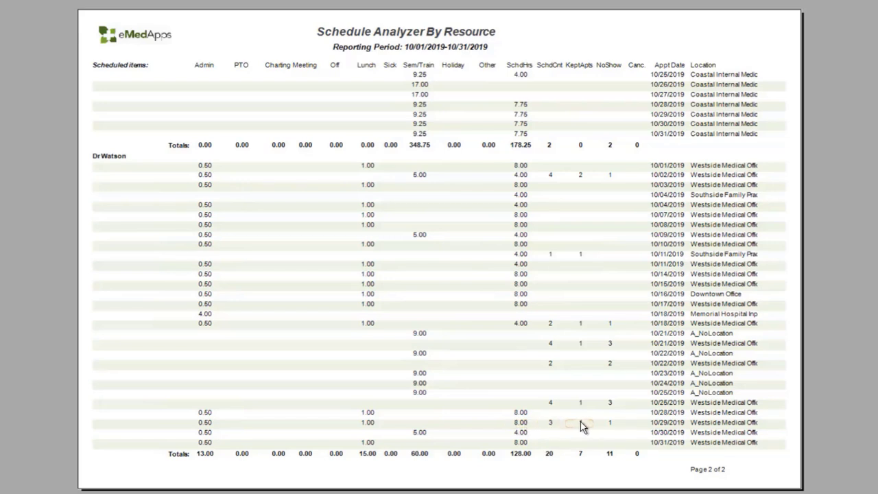
mouse_move(564, 426)
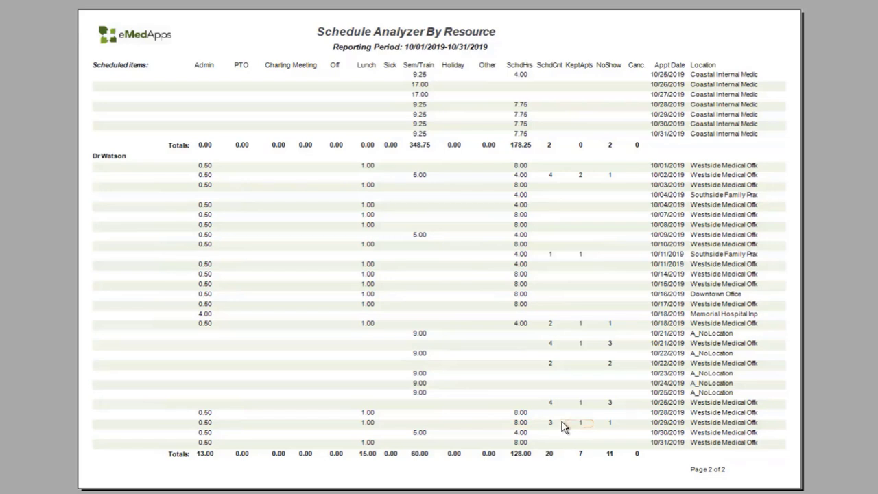
mouse_move(532, 428)
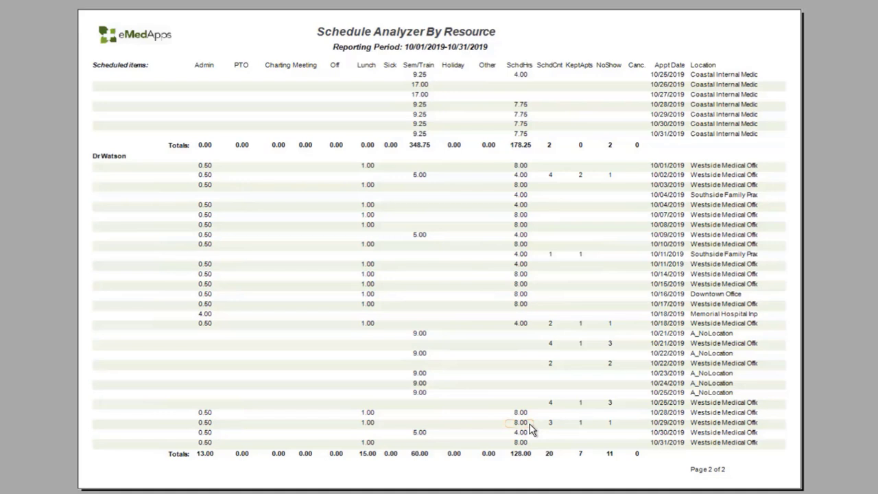
mouse_move(524, 472)
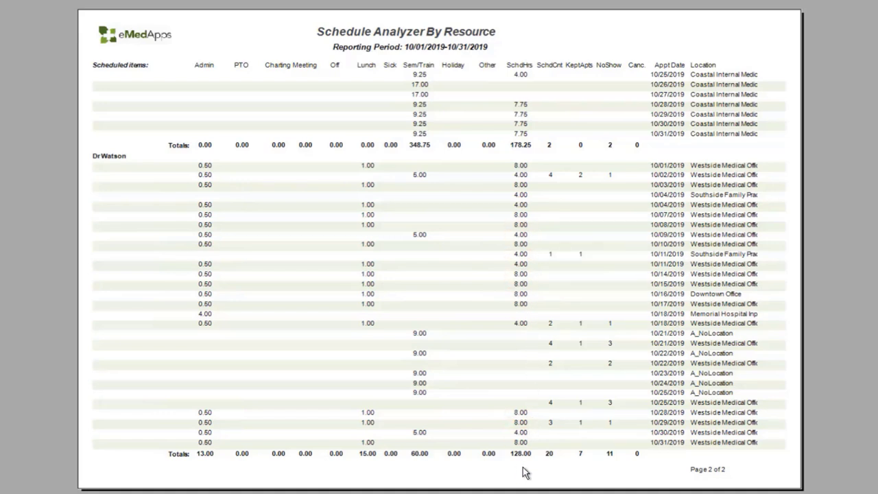
mouse_move(329, 467)
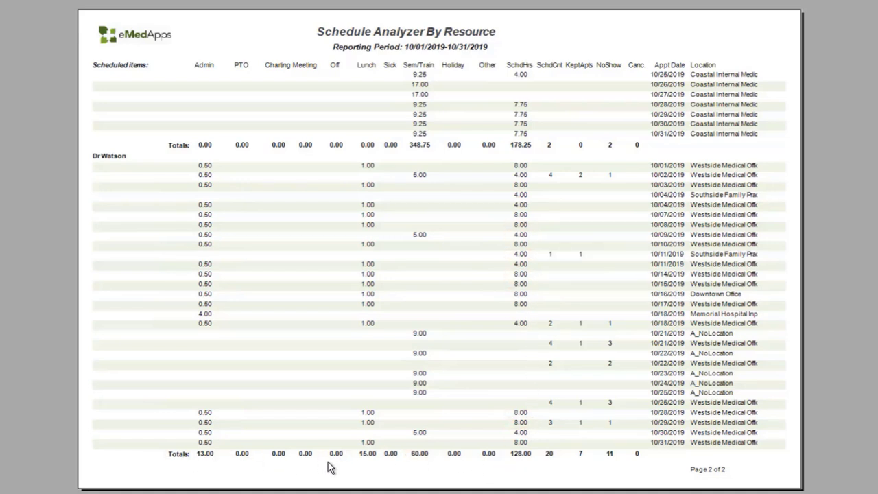
mouse_move(656, 461)
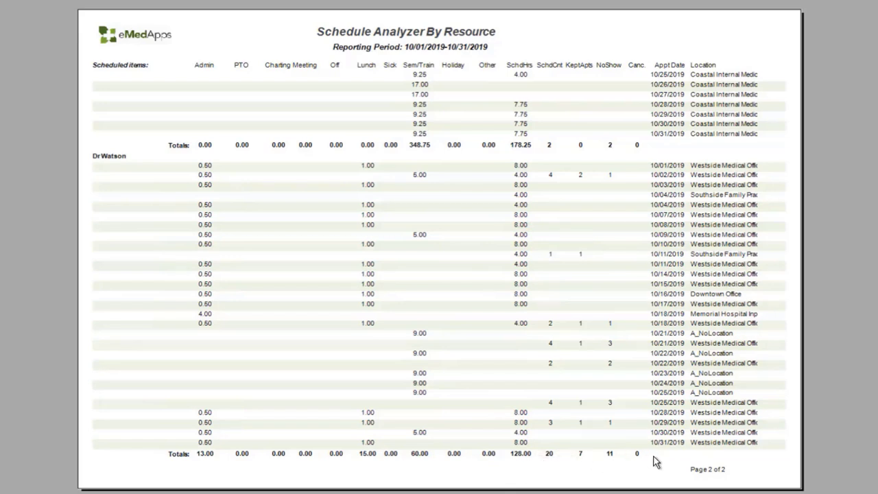